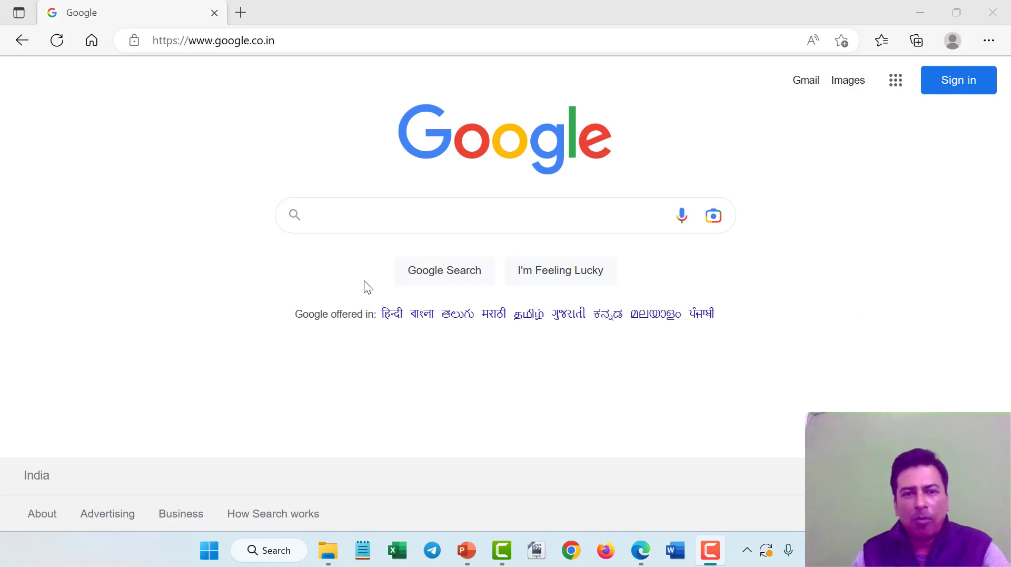
Search Google for the Prashant Chaturvedi AAI JE ATC coaching institute
text(prashant chaturvedi)
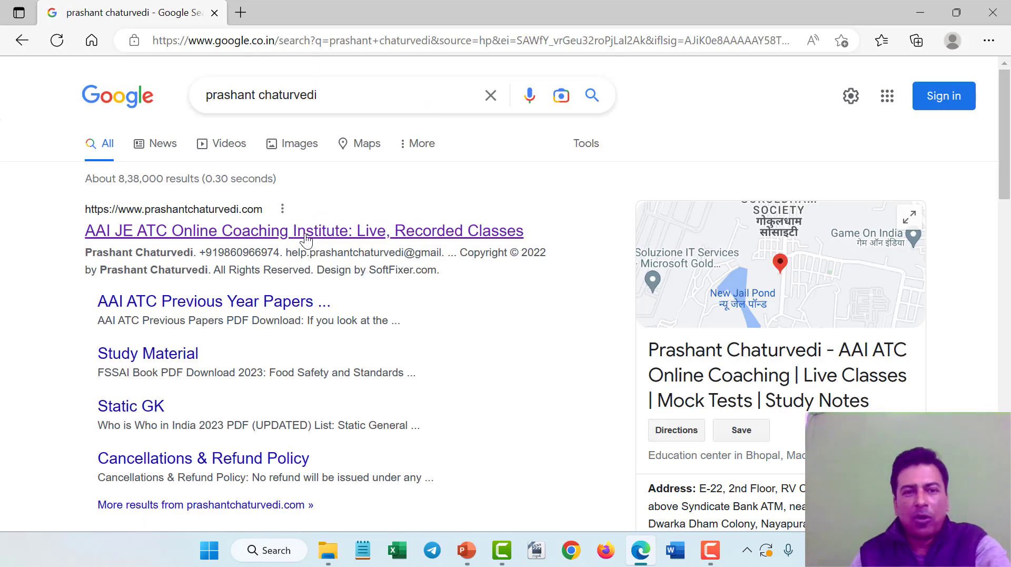
Open the prashantchaturvedi.com website from the results and browse its homepage
click(303, 230)
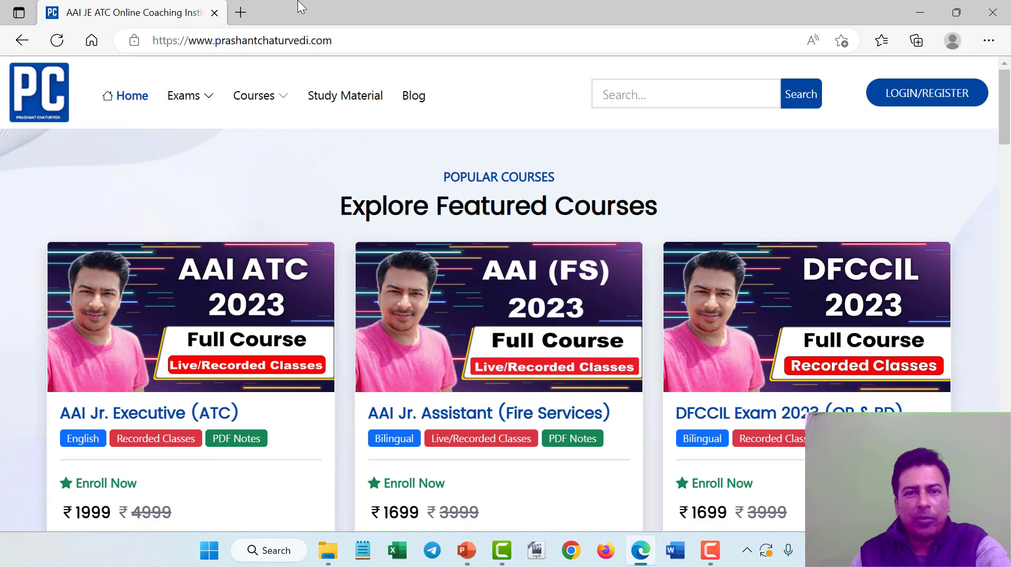
scroll(down, 3)
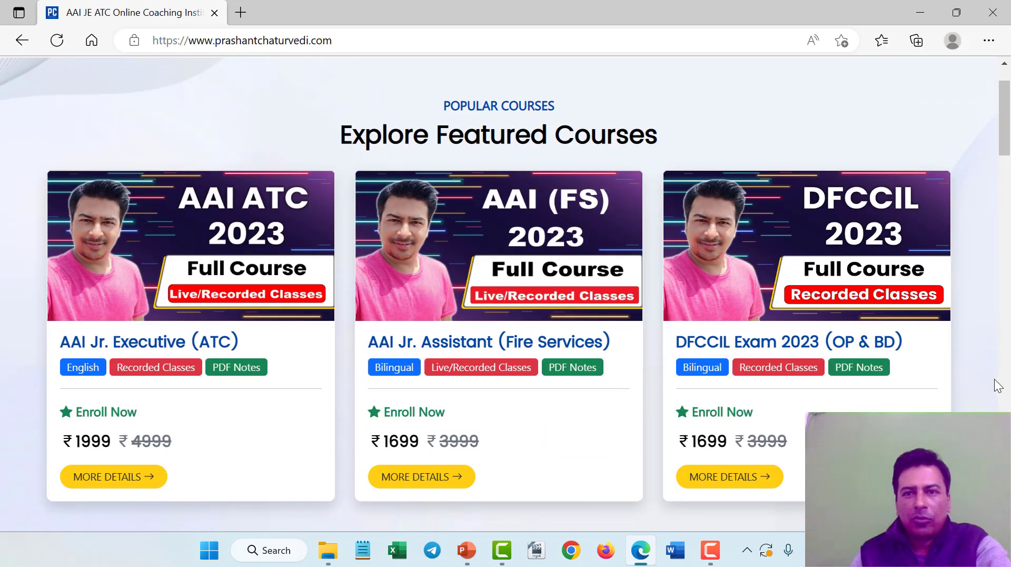
scroll(down, 3)
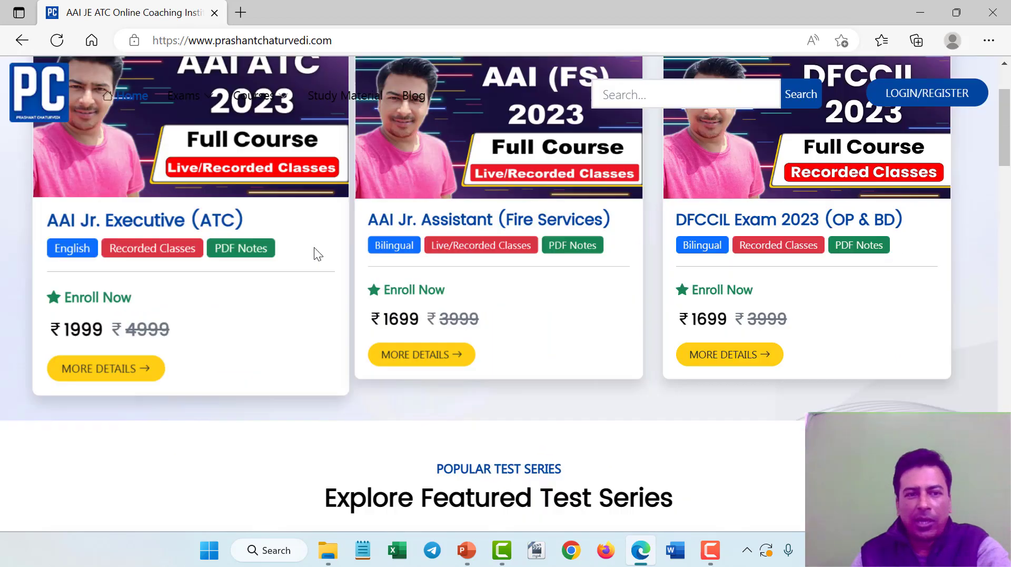
scroll(up, 3)
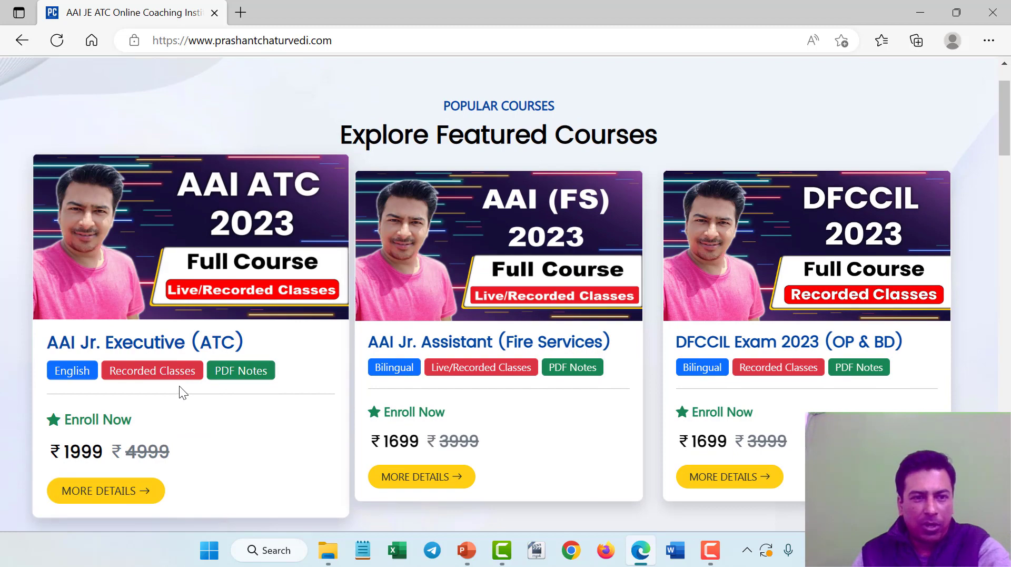
mouse_move(105, 486)
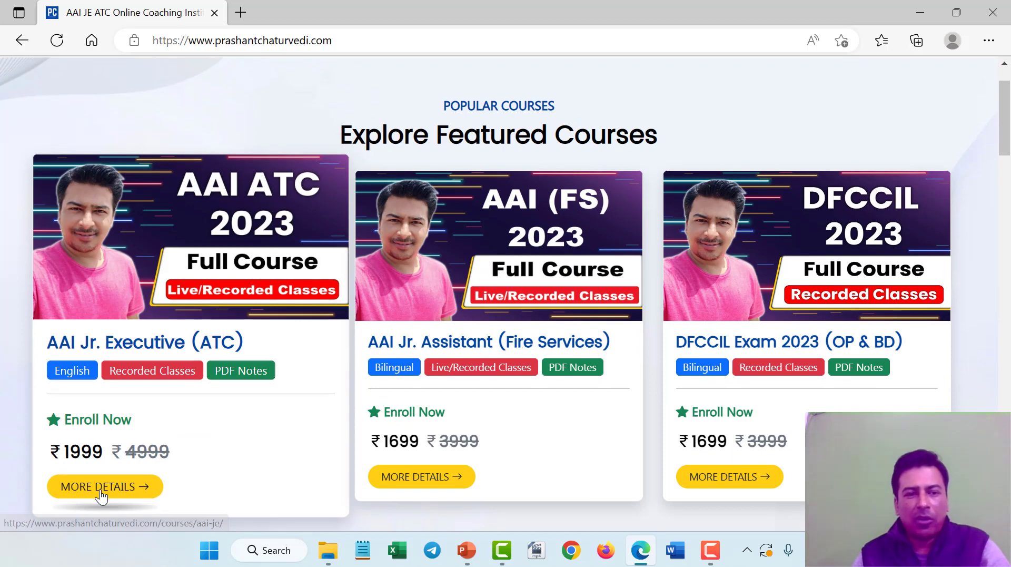
Open the AAI Jr. Executive (ATC) coaching page and scroll to its ₹1999 offer
click(98, 486)
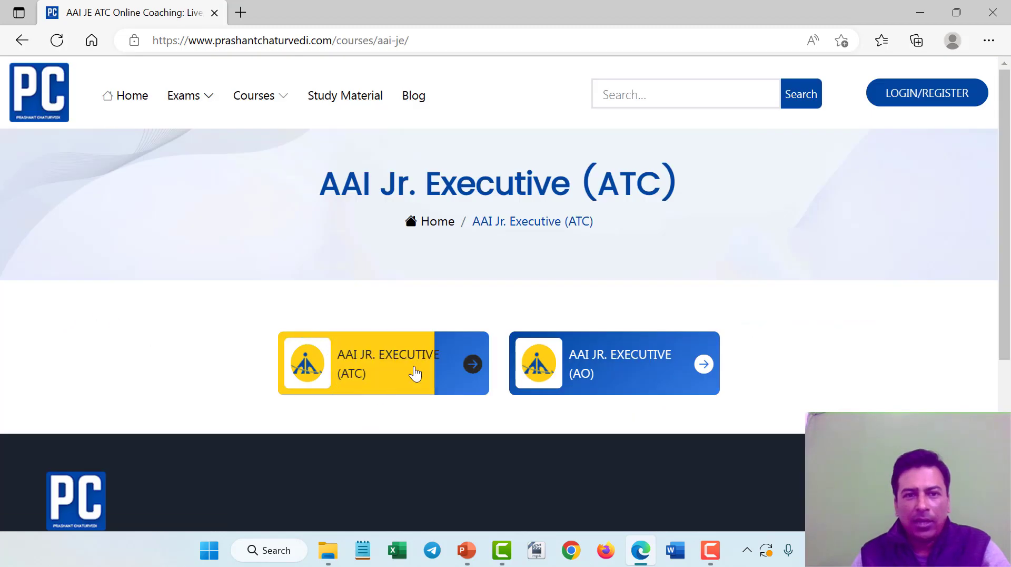
click(383, 362)
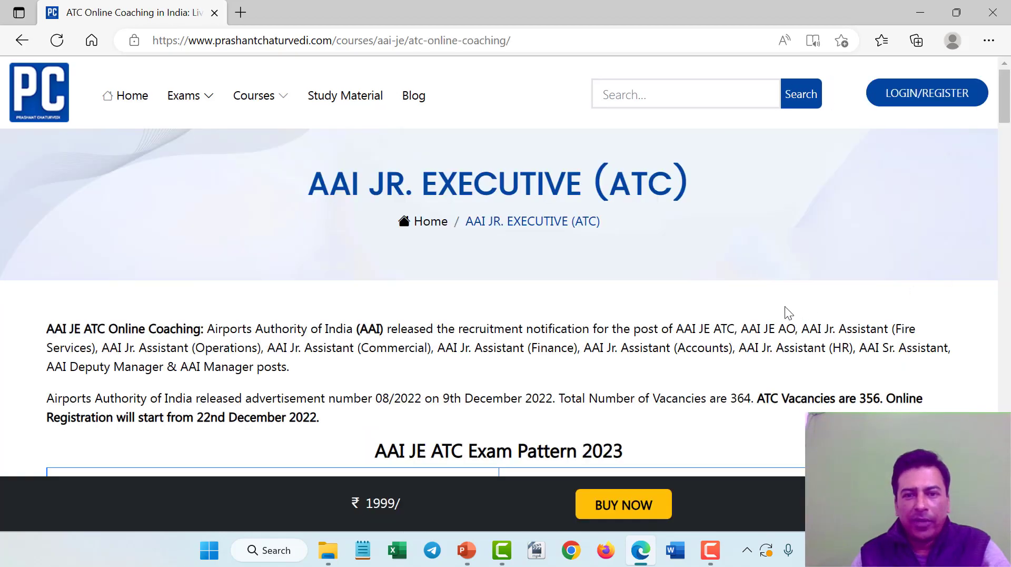
scroll(down, 3)
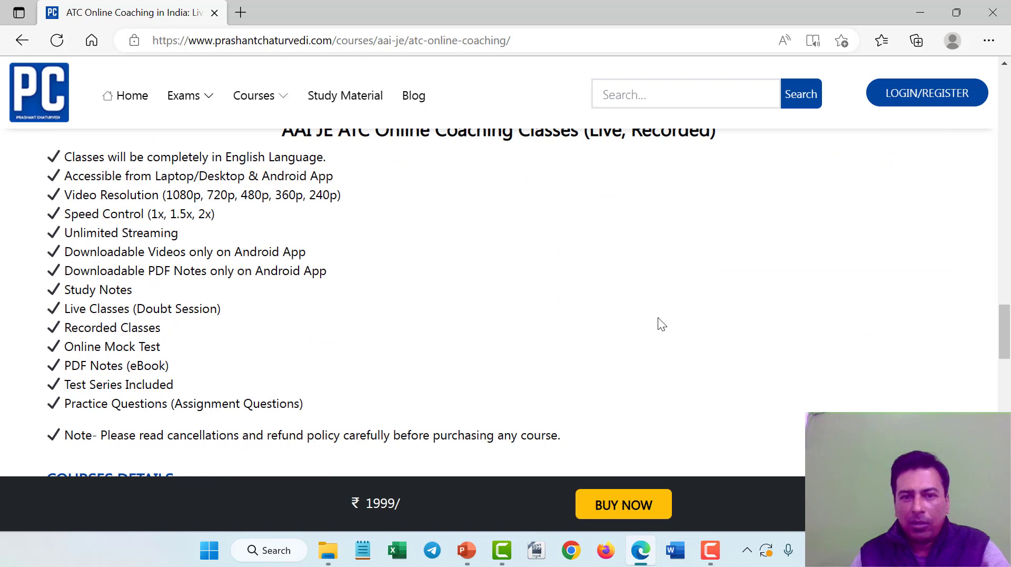
scroll(down, 3)
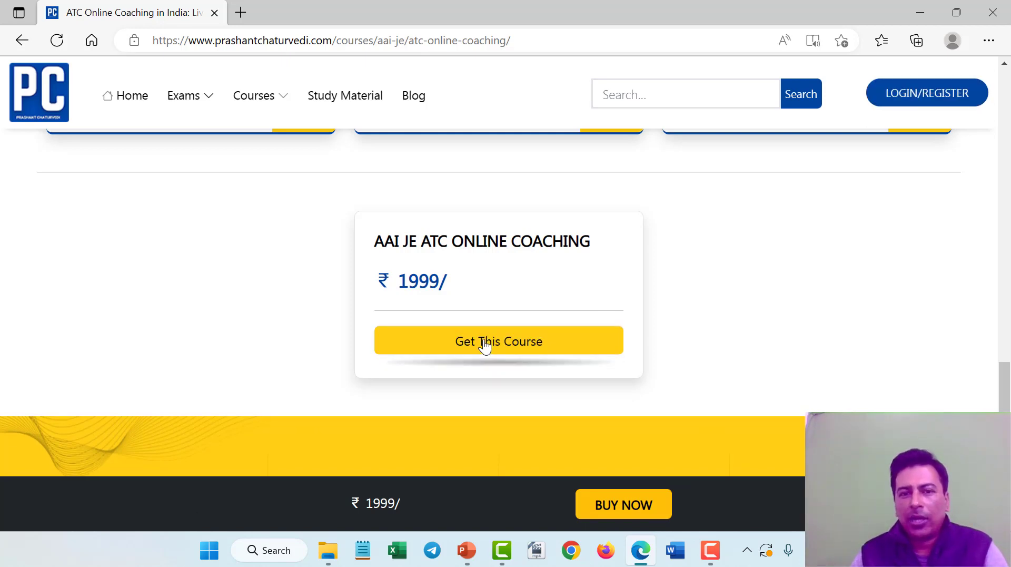
click(498, 341)
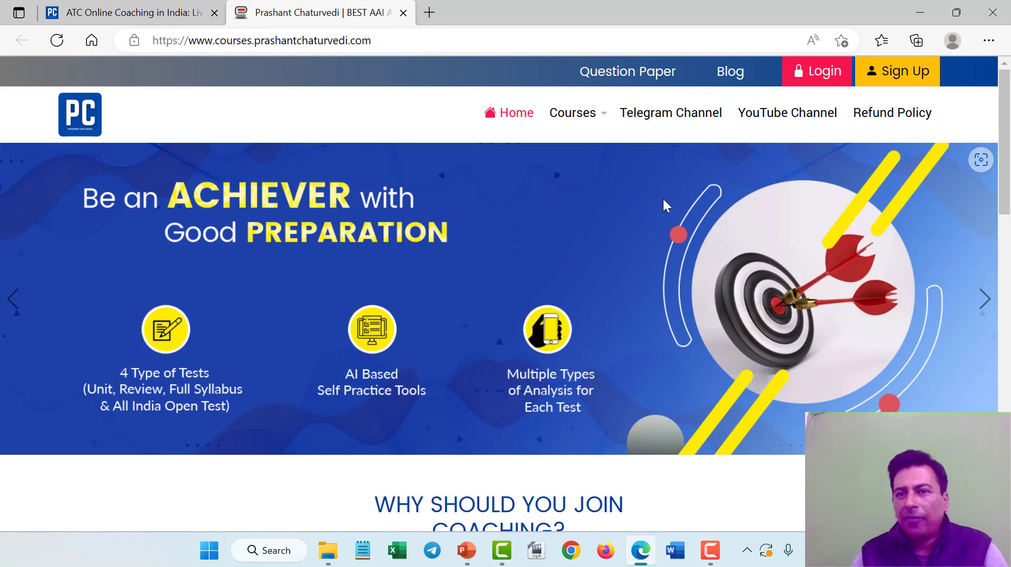
mouse_move(897, 72)
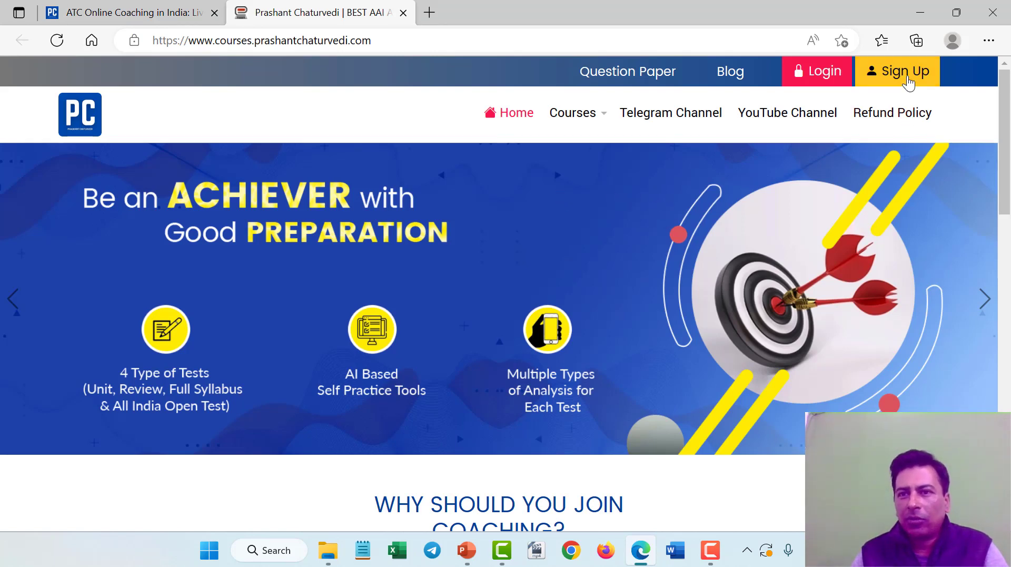
click(897, 71)
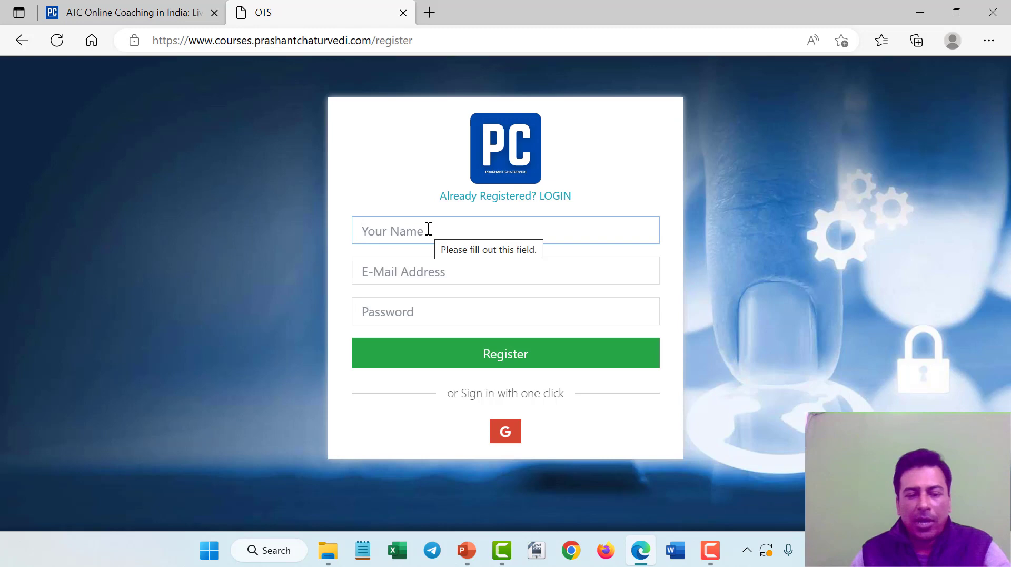
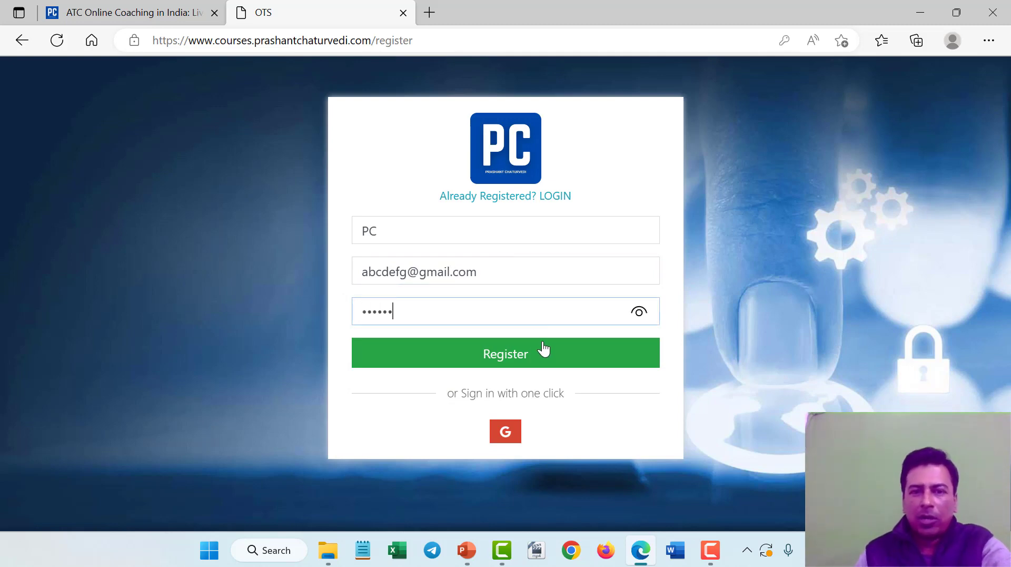
click(505, 353)
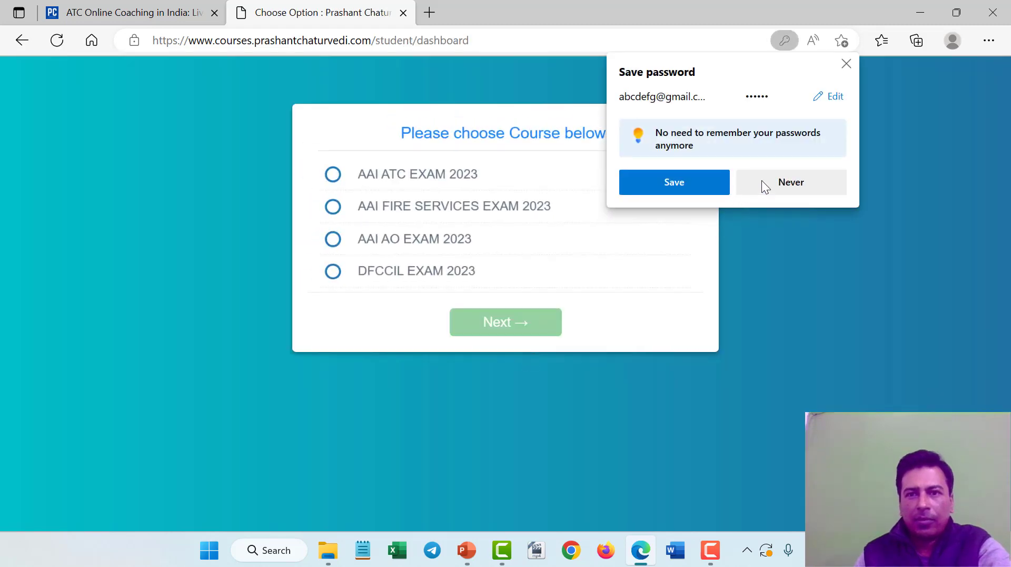
Decline saving the password and select the AAI ATC EXAM 2023 course
click(791, 182)
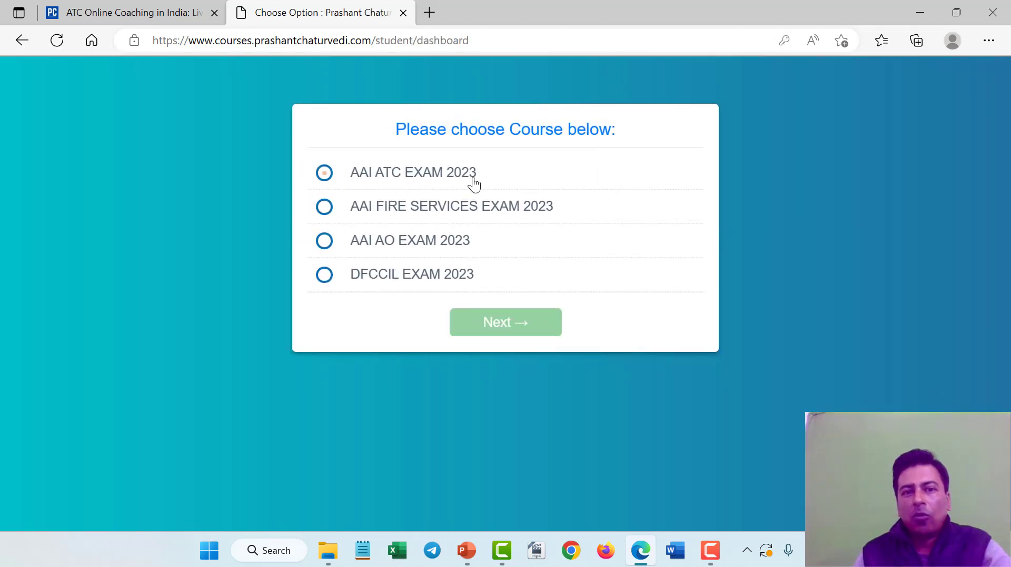
click(324, 172)
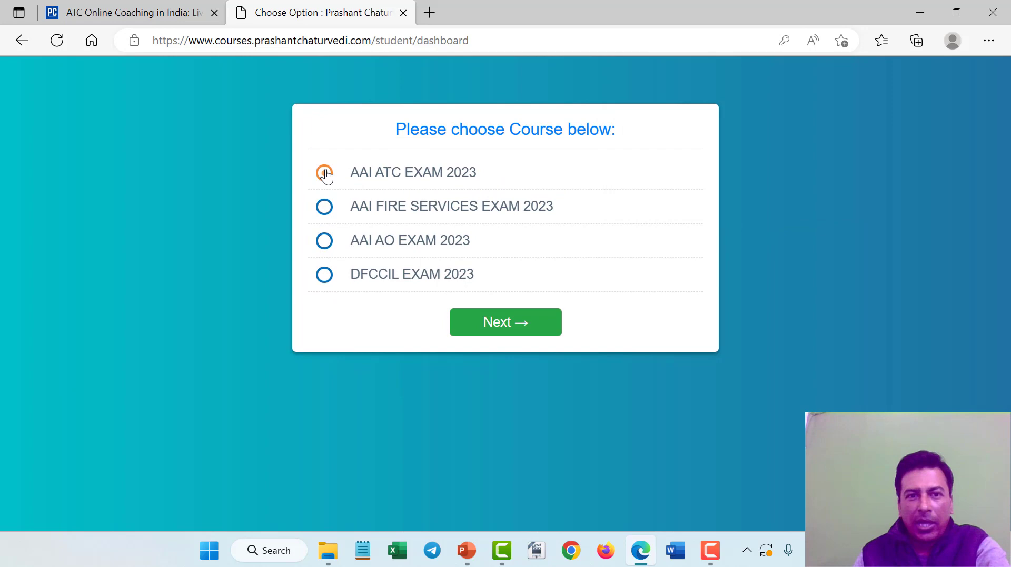
click(323, 172)
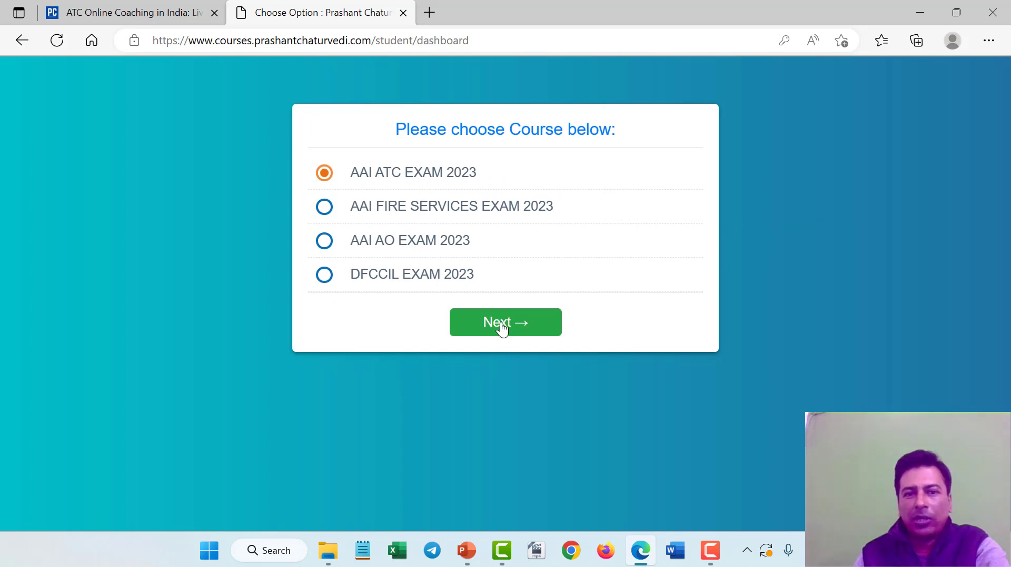
click(505, 321)
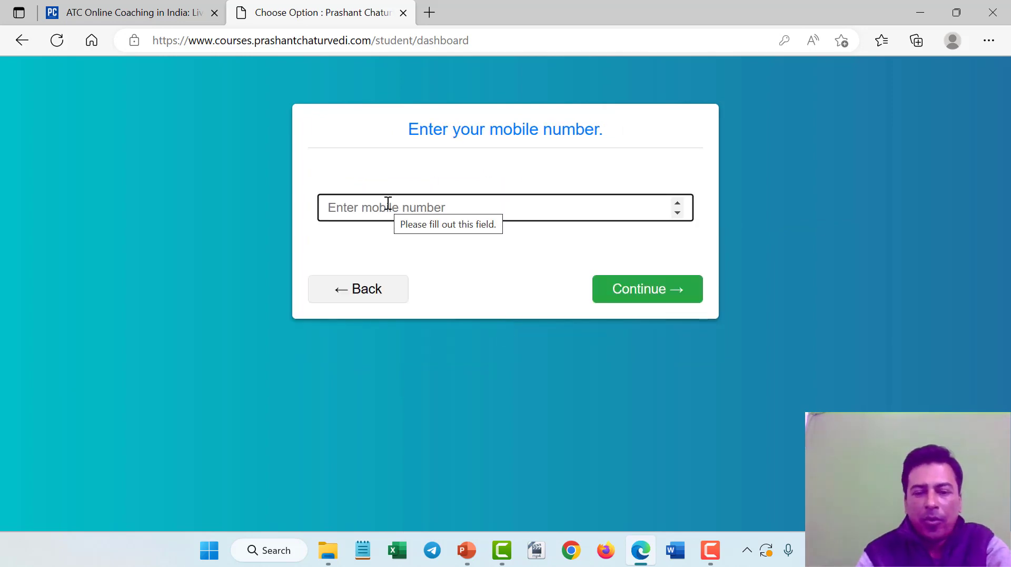
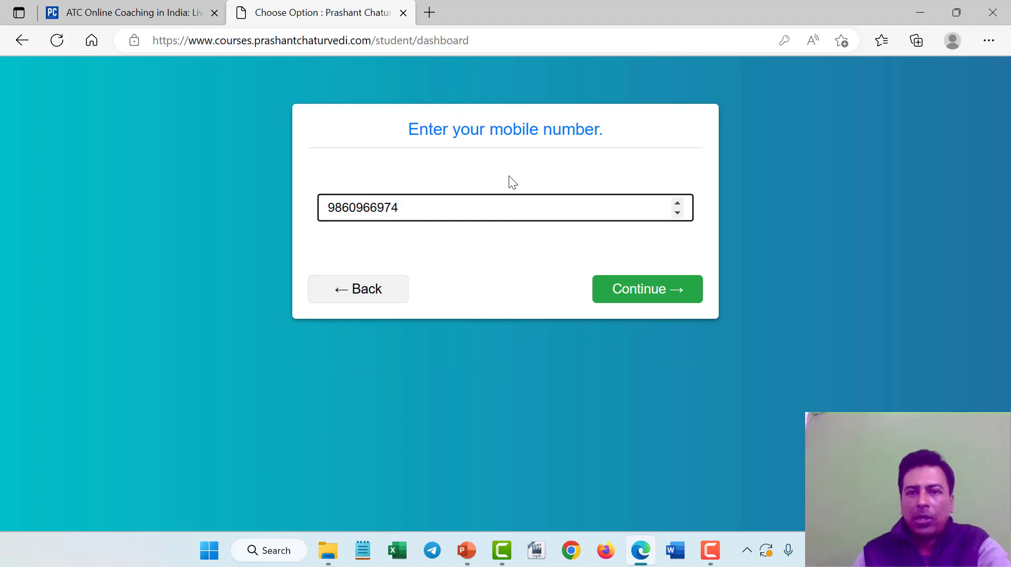
click(646, 288)
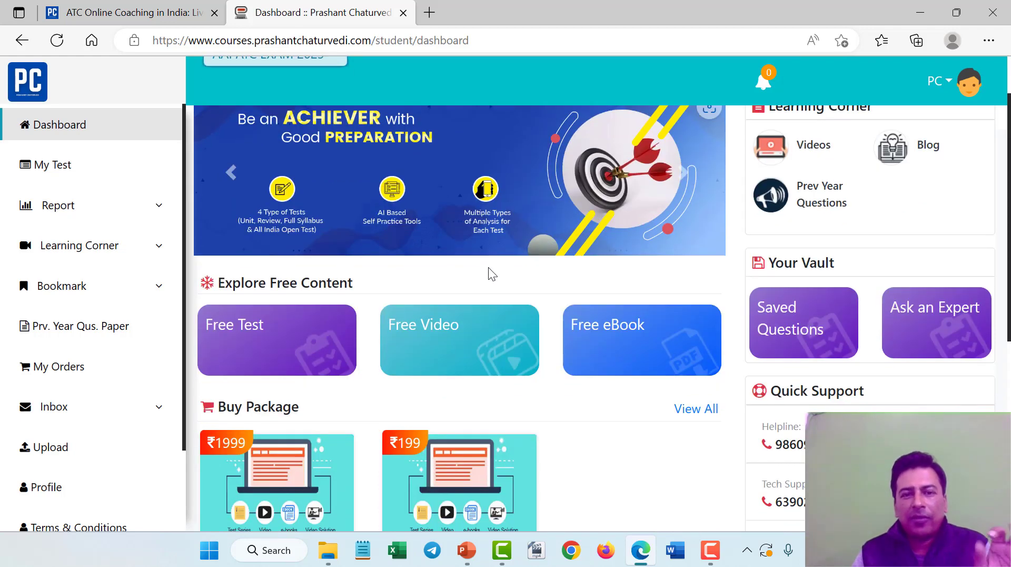
Scroll the dashboard down to the Buy Package section showing LAKSHYA BATCH (ENGLISH)
scroll(down, 3)
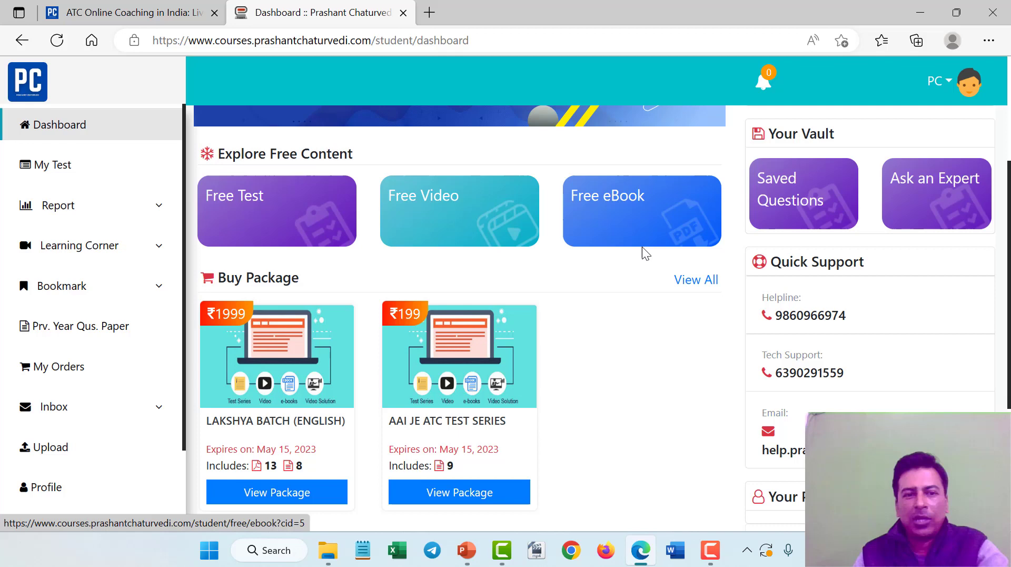
scroll(down, 3)
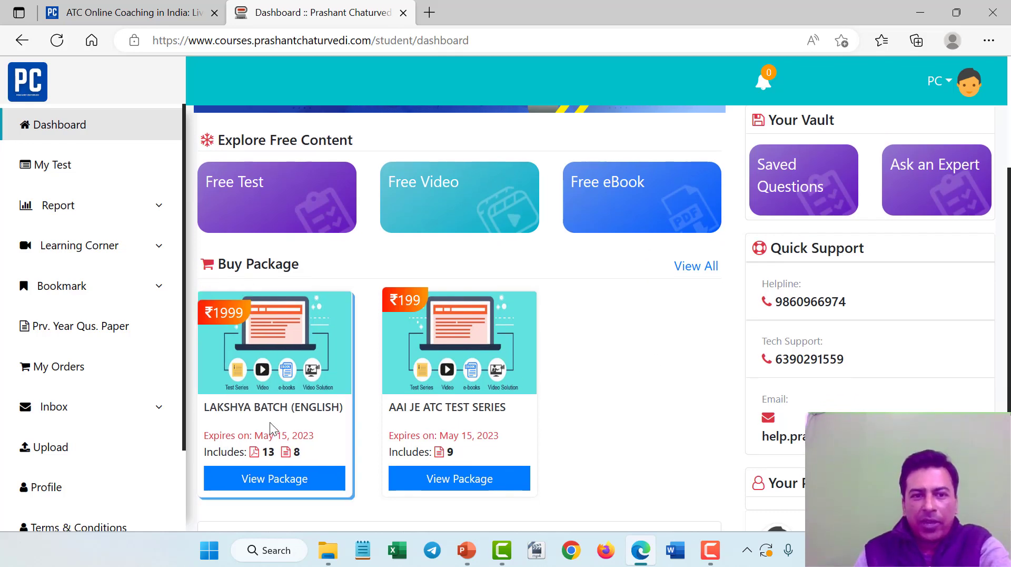
scroll(down, 3)
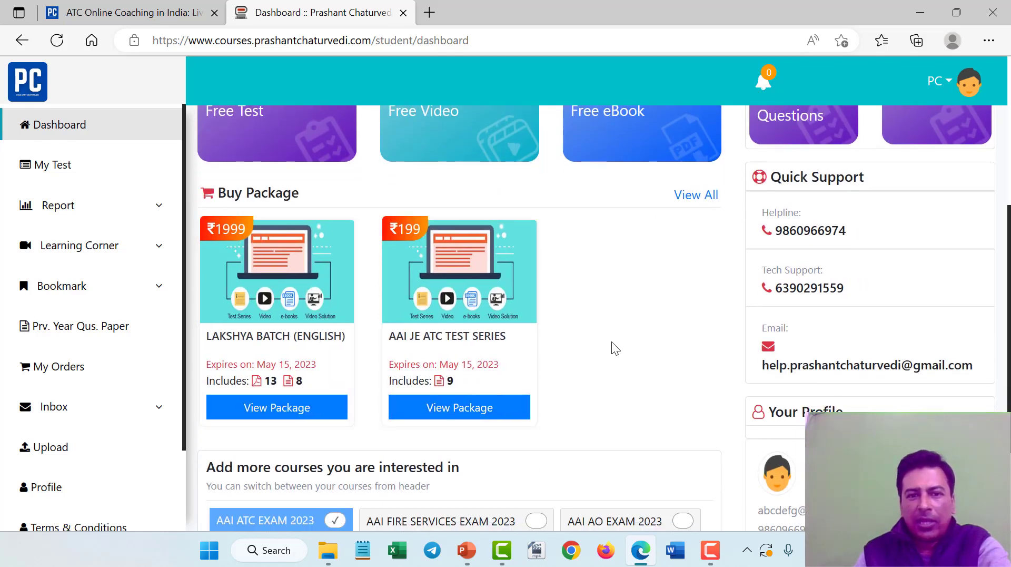
mouse_move(577, 335)
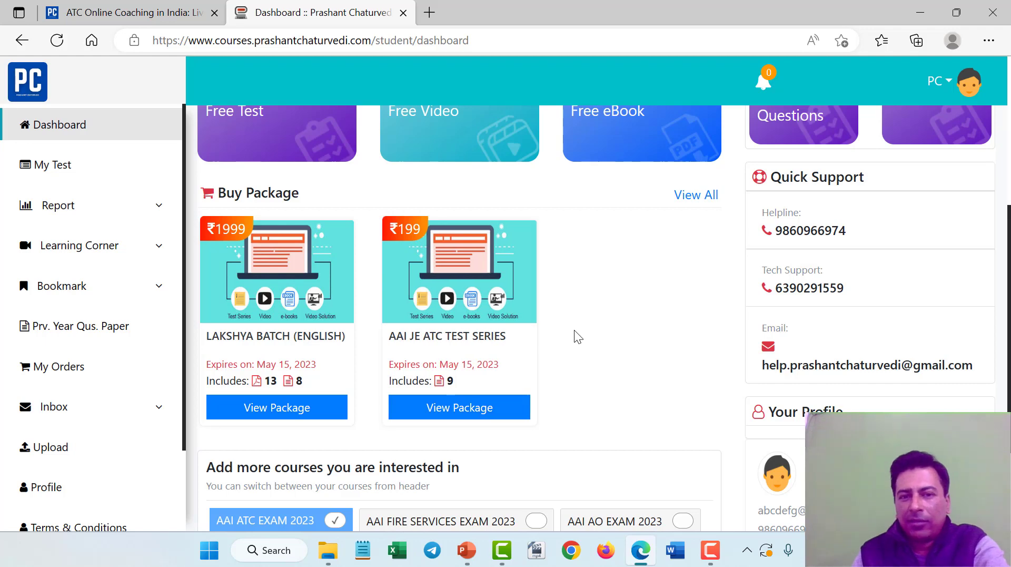
mouse_move(568, 336)
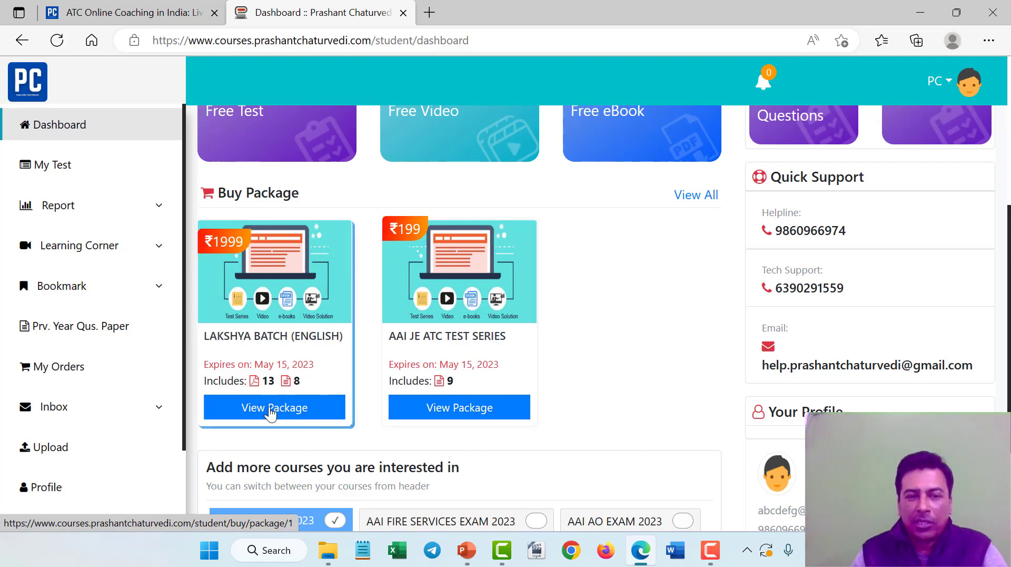
View the ₹1999 LAKSHYA BATCH package, accept its Terms & Conditions, and continue to buy
click(274, 407)
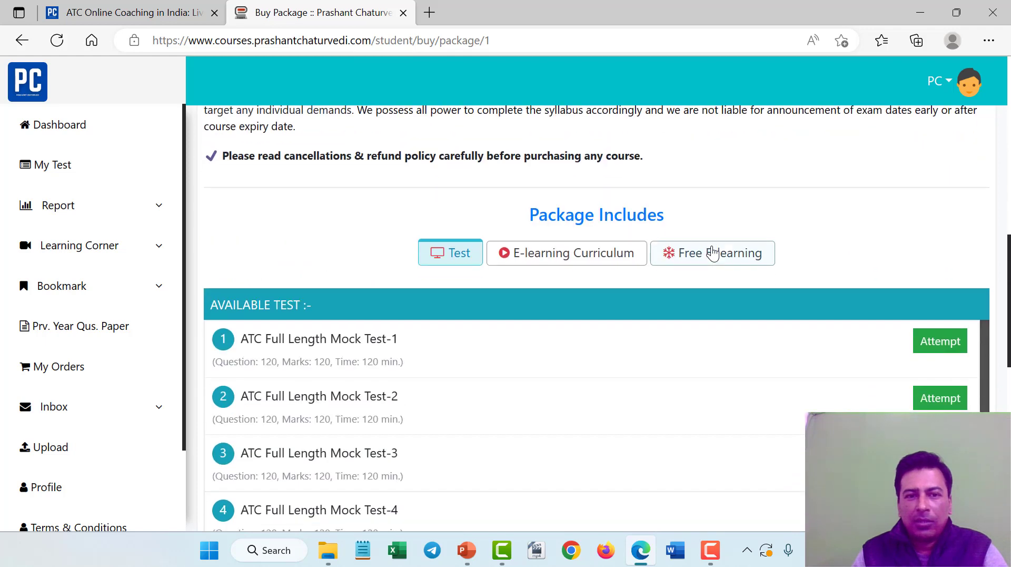
scroll(down, 3)
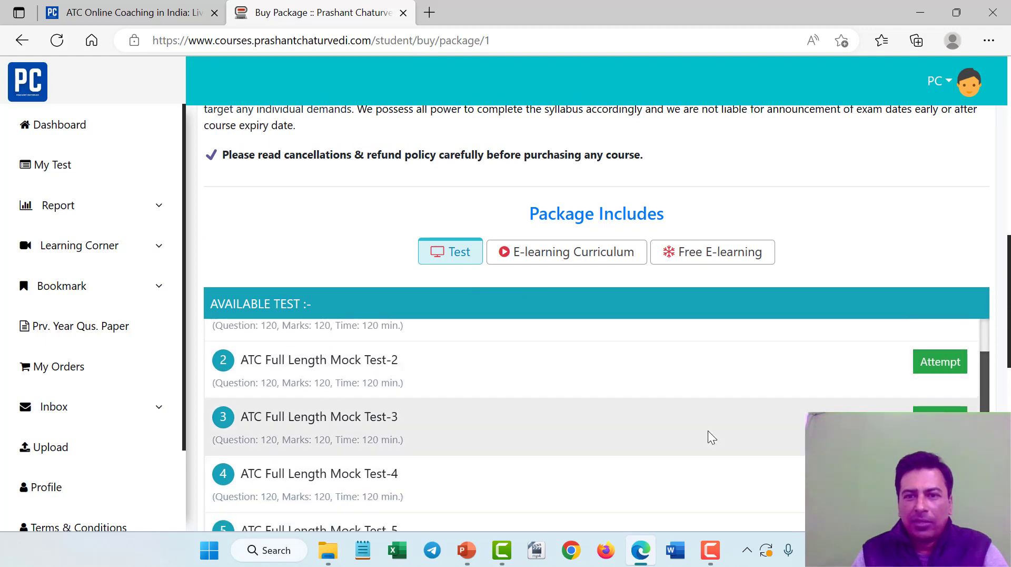
scroll(up, 3)
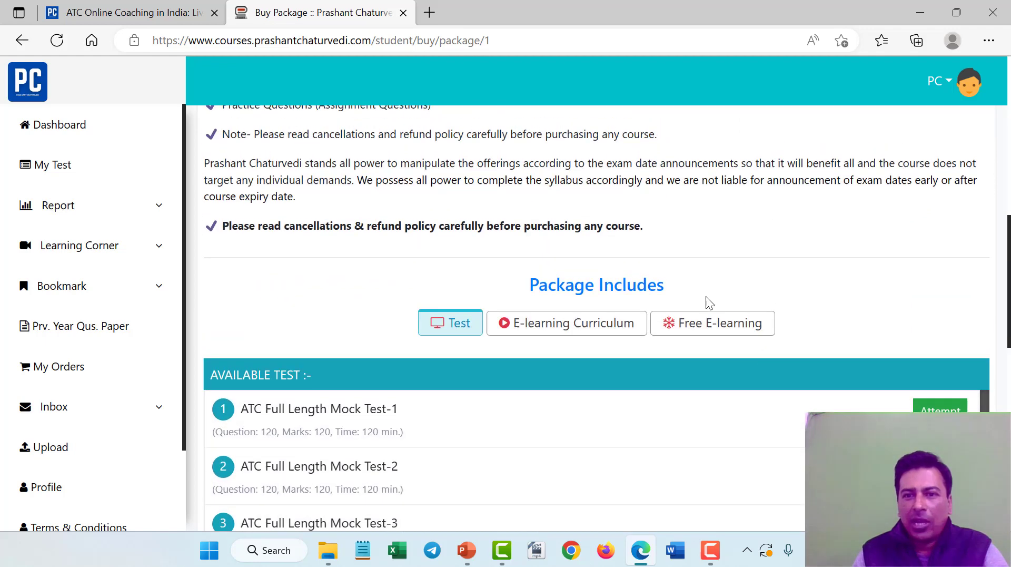
click(712, 323)
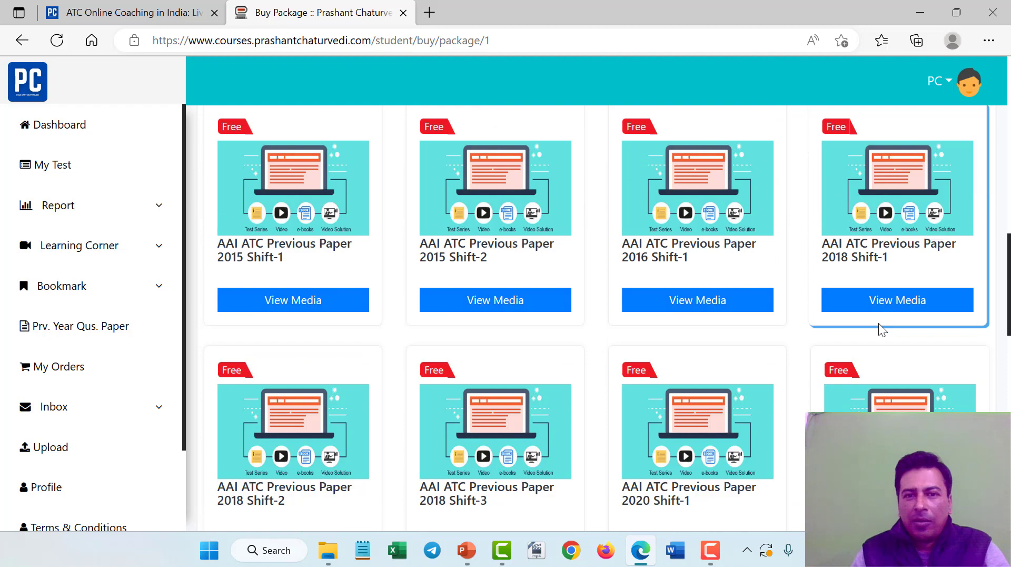
scroll(down, 3)
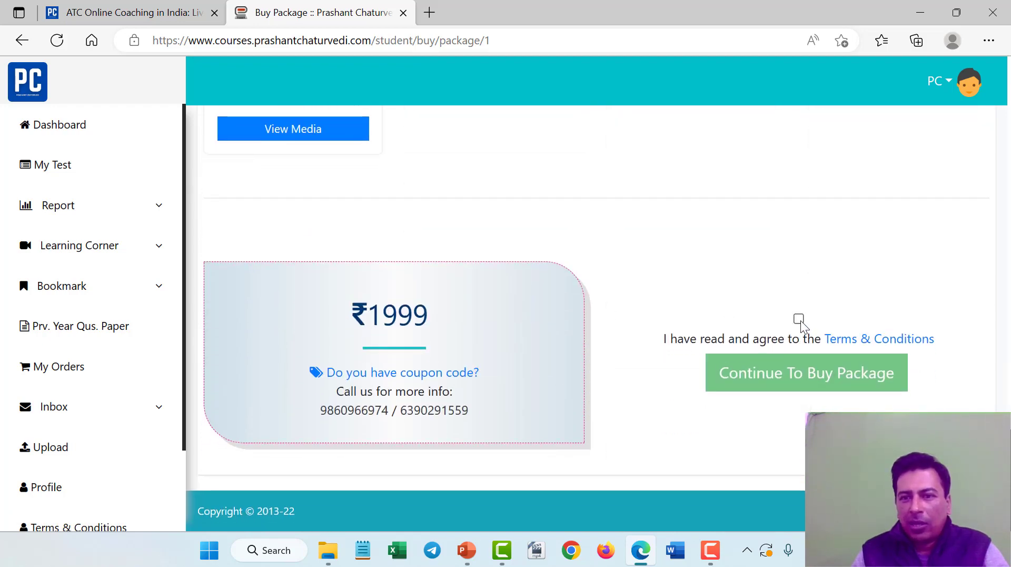
click(798, 319)
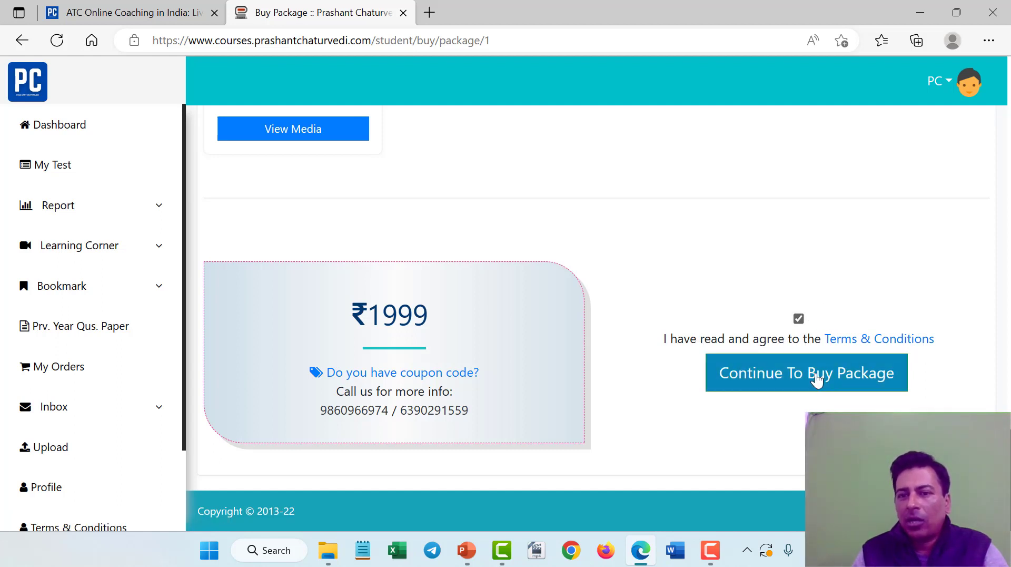
click(806, 372)
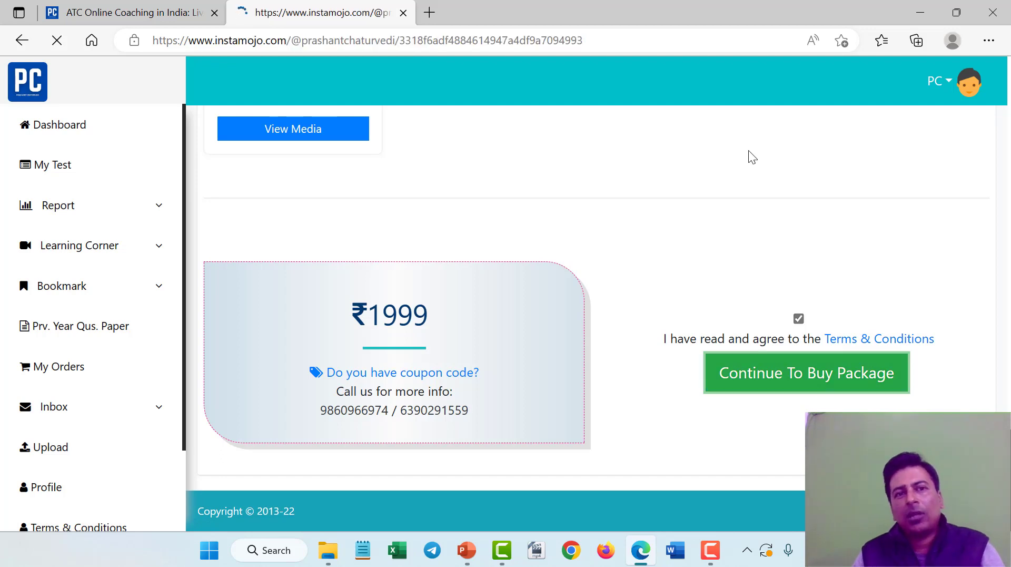
Review Instamojo's ₹2,073.31 total, scan-and-pay code and UPI options
click(806, 373)
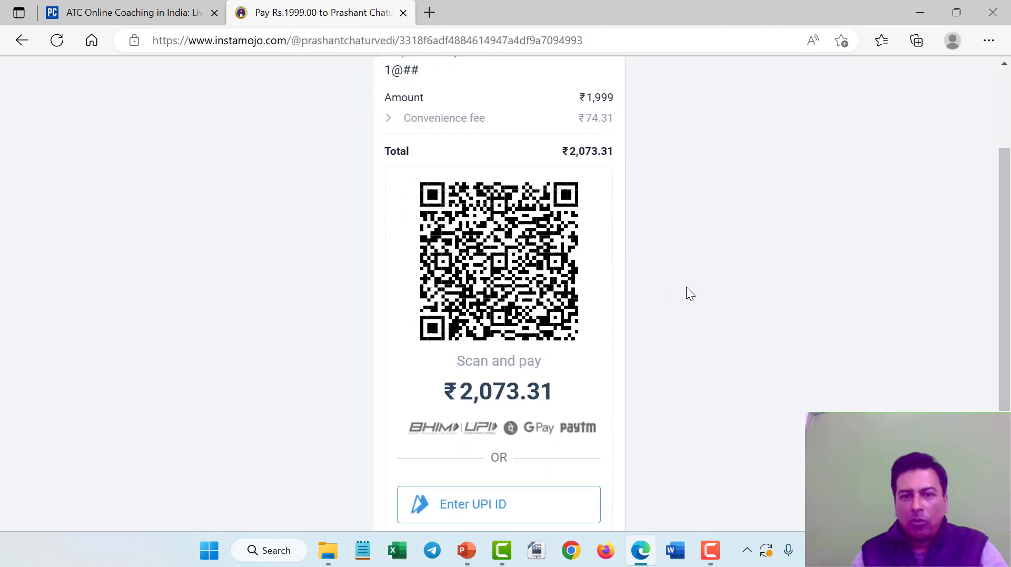
scroll(down, 3)
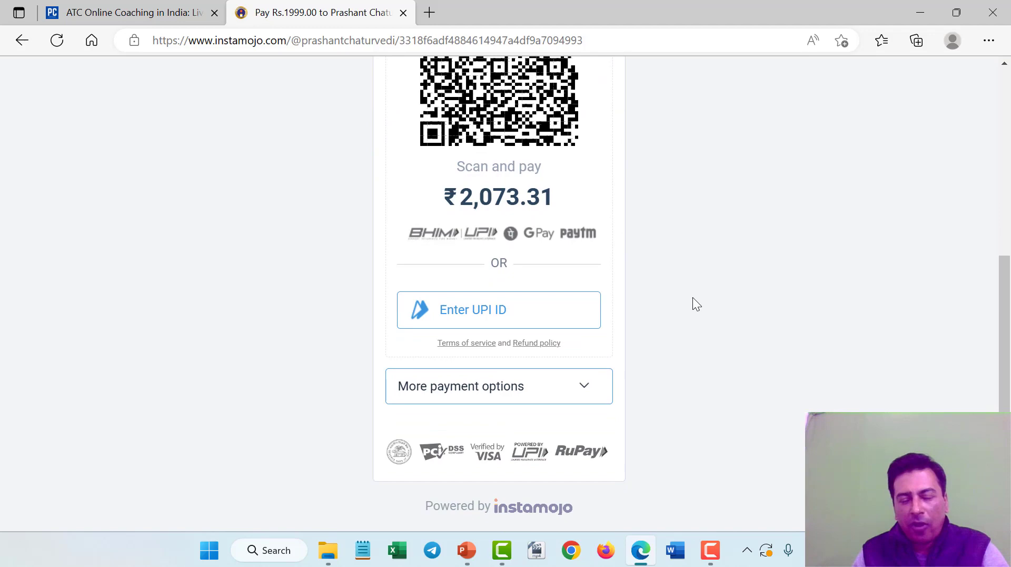
scroll(up, 3)
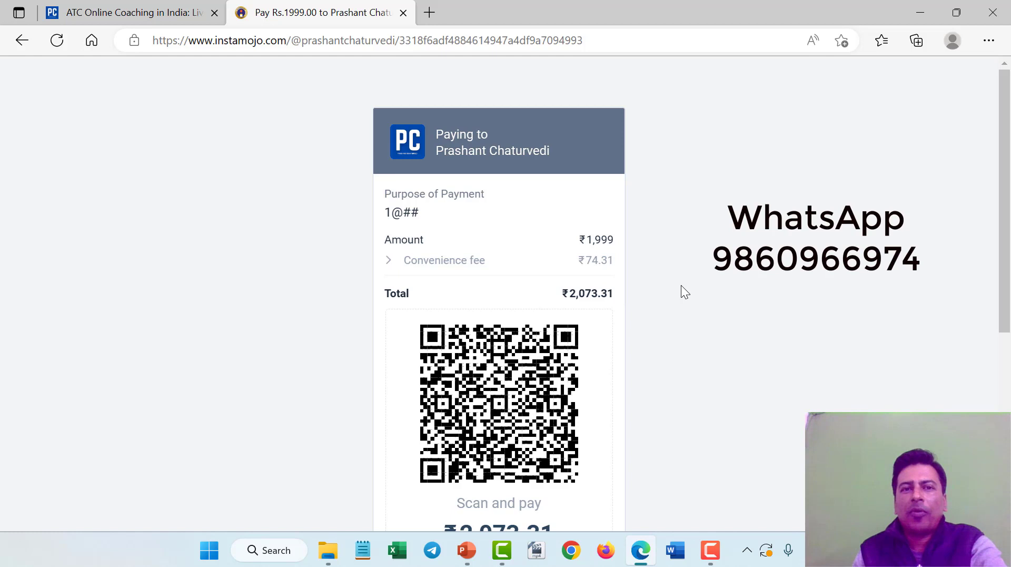
mouse_move(674, 311)
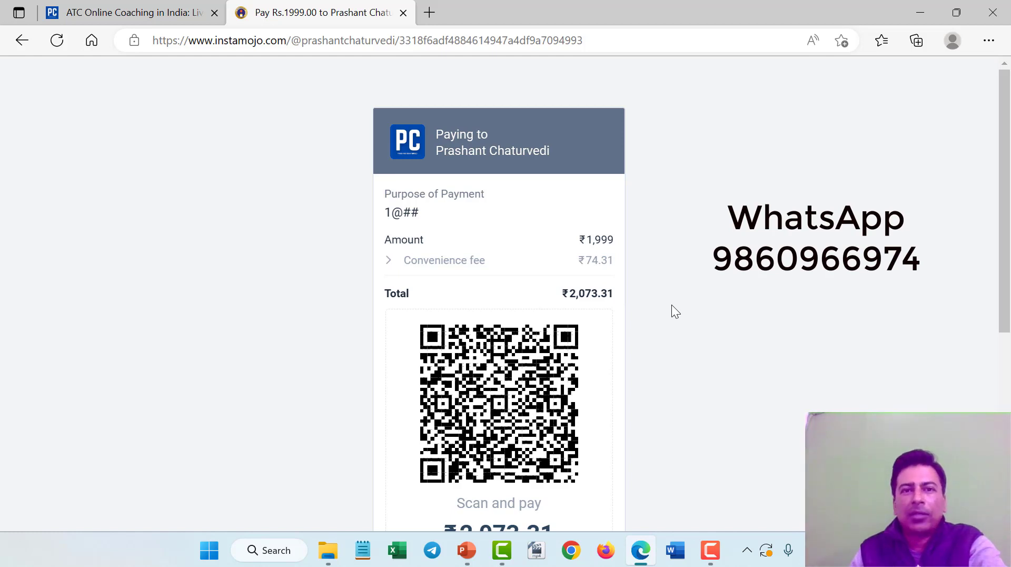